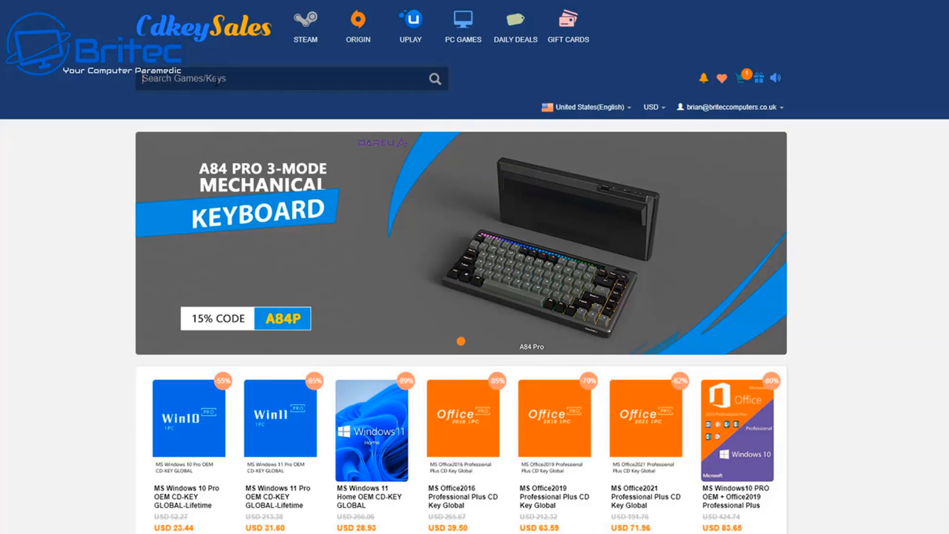
- Search 'windows 1', buy the Windows 10 Pro OEM key, and apply promotion code BR09
text(windows 1)
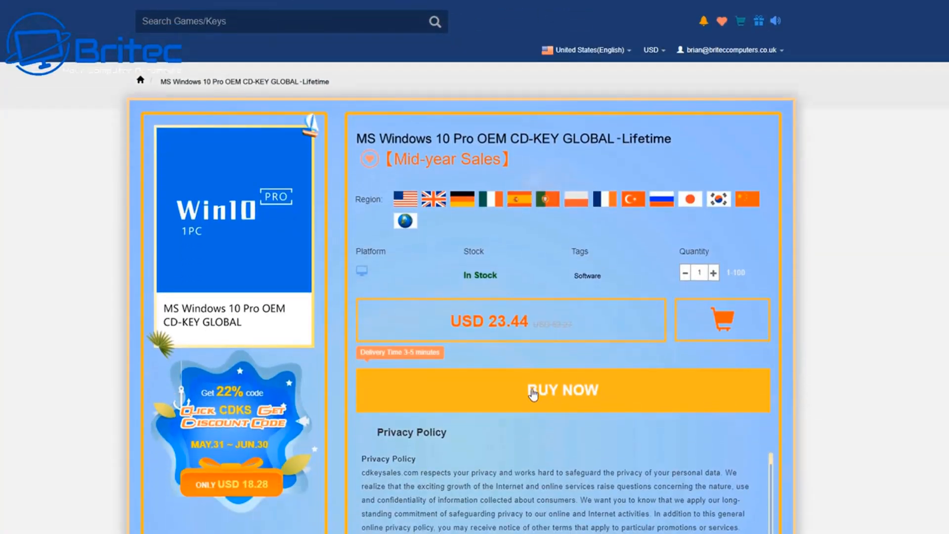
click(561, 390)
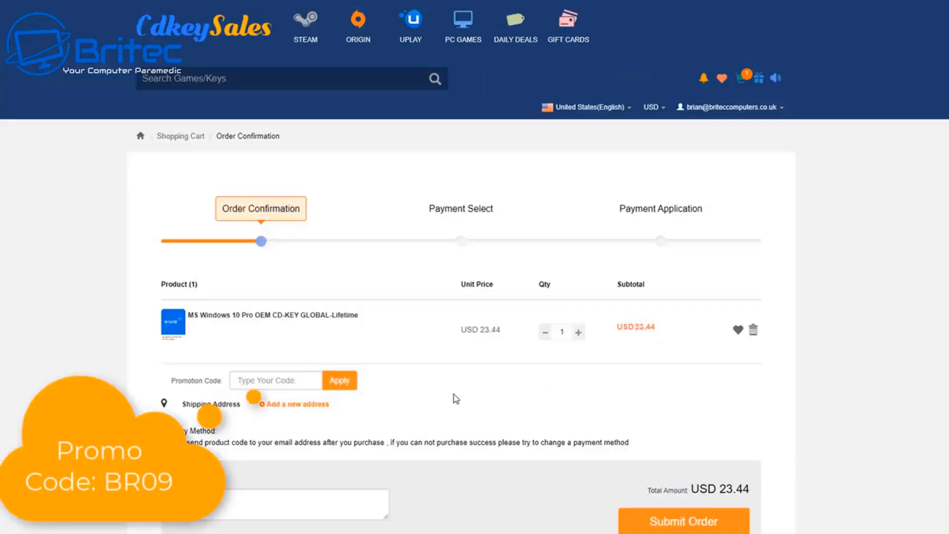
text(B)
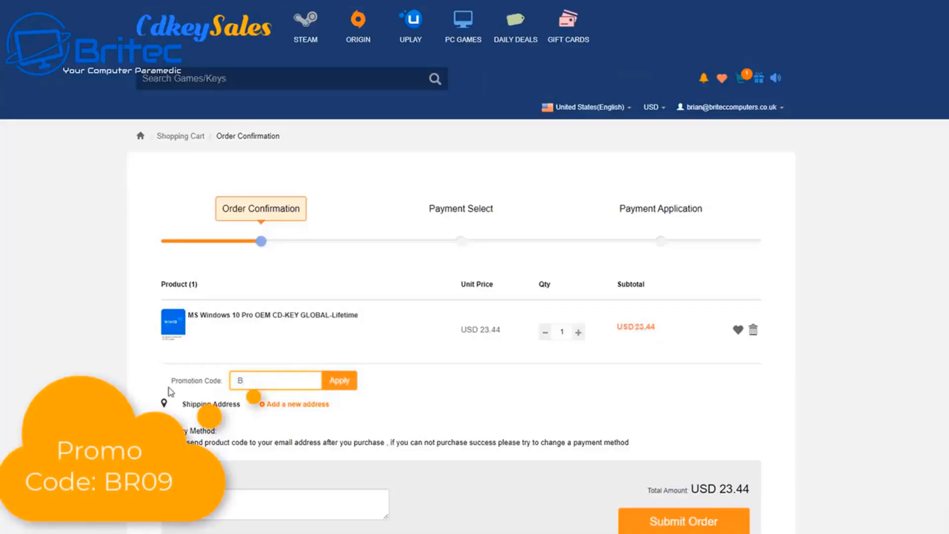
text(R09)
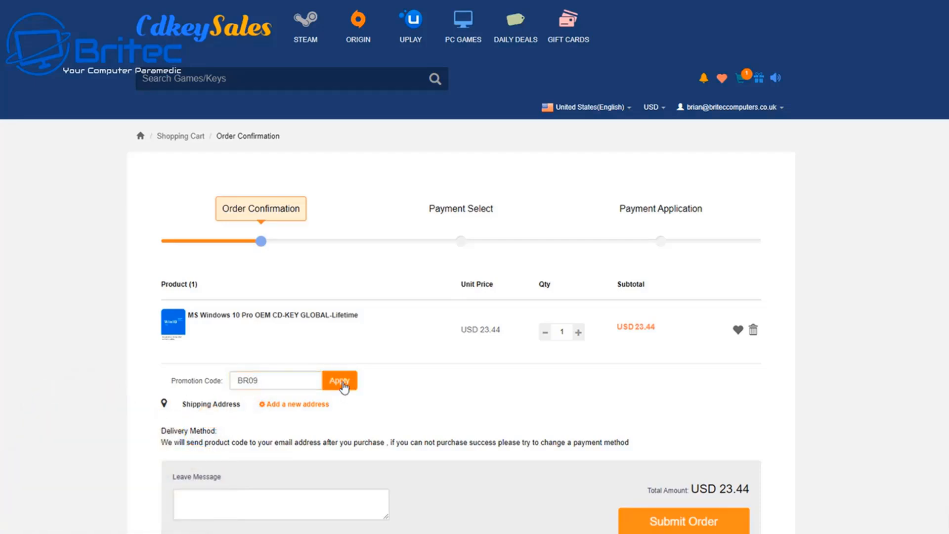
click(339, 380)
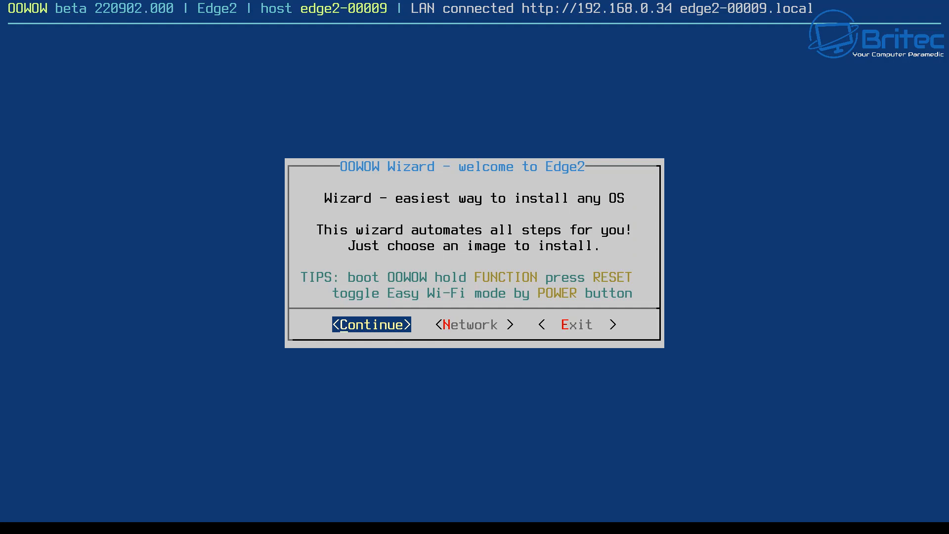
- Continue past the welcome and LAN screens, then download the edge2-ubuntu-22.04-gnome image
click(371, 324)
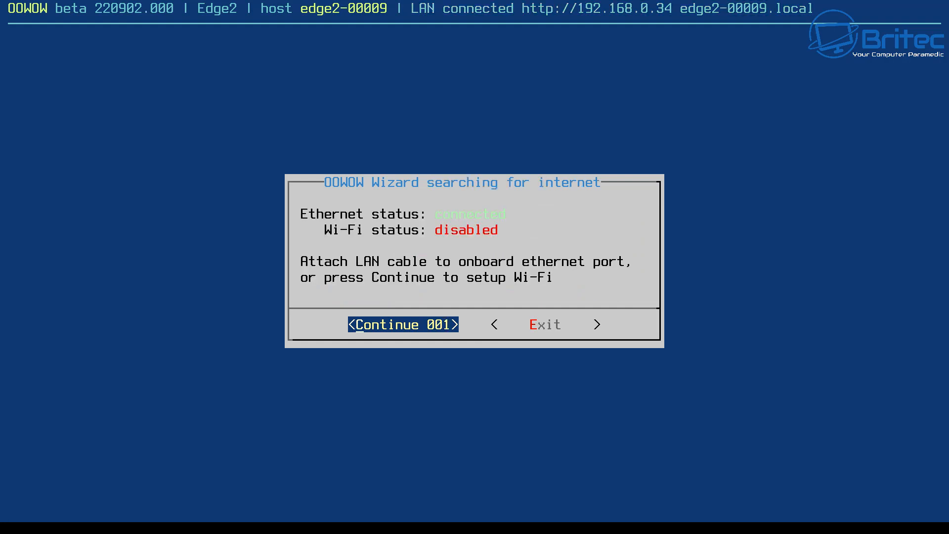
click(402, 325)
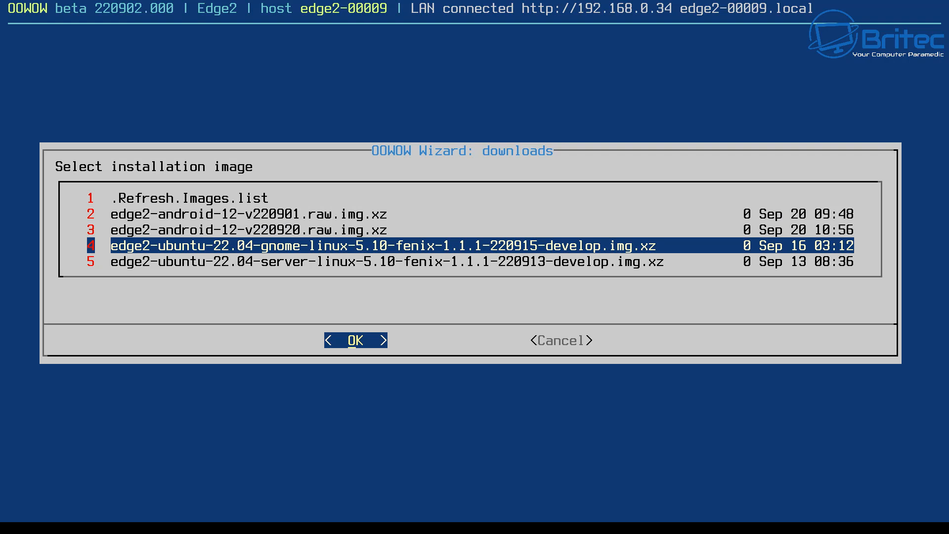
click(356, 340)
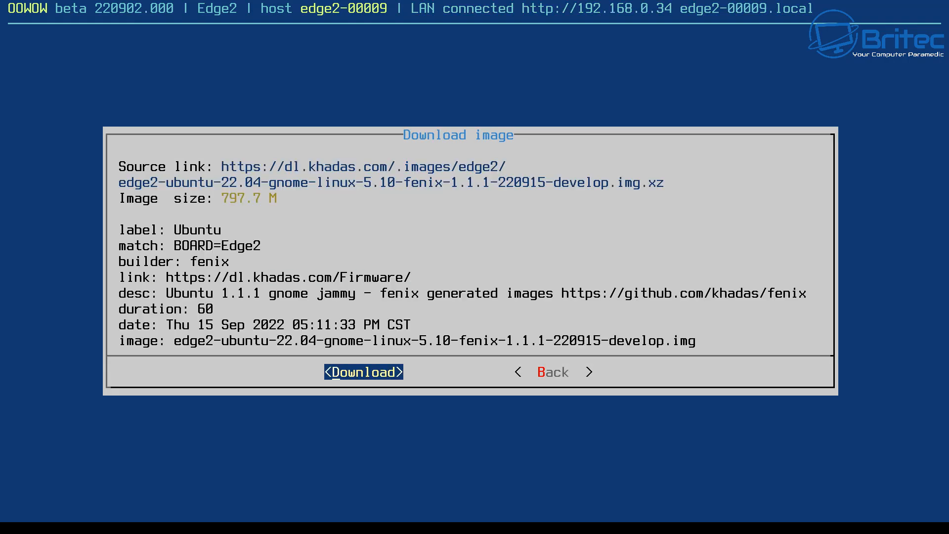
click(363, 372)
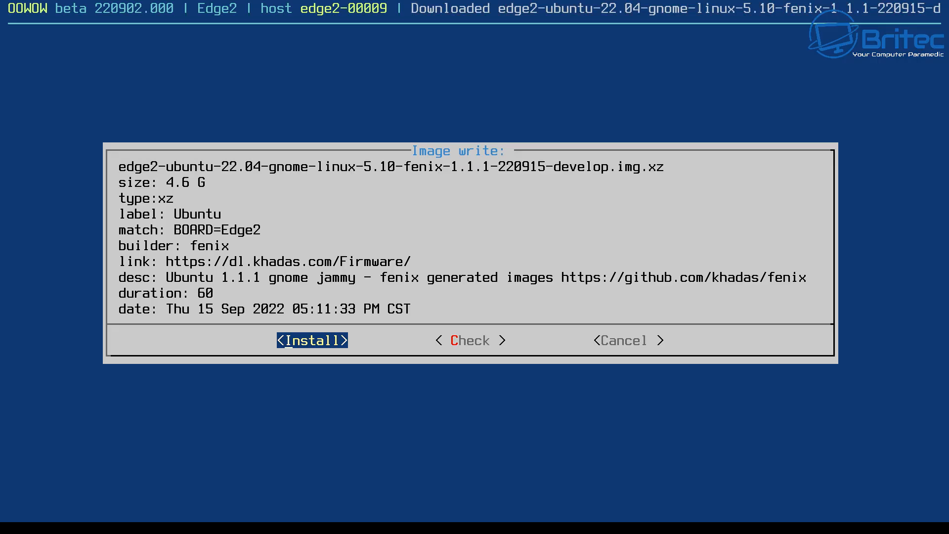
- Install the downloaded Ubuntu image and confirm rebooting into the new system
click(312, 340)
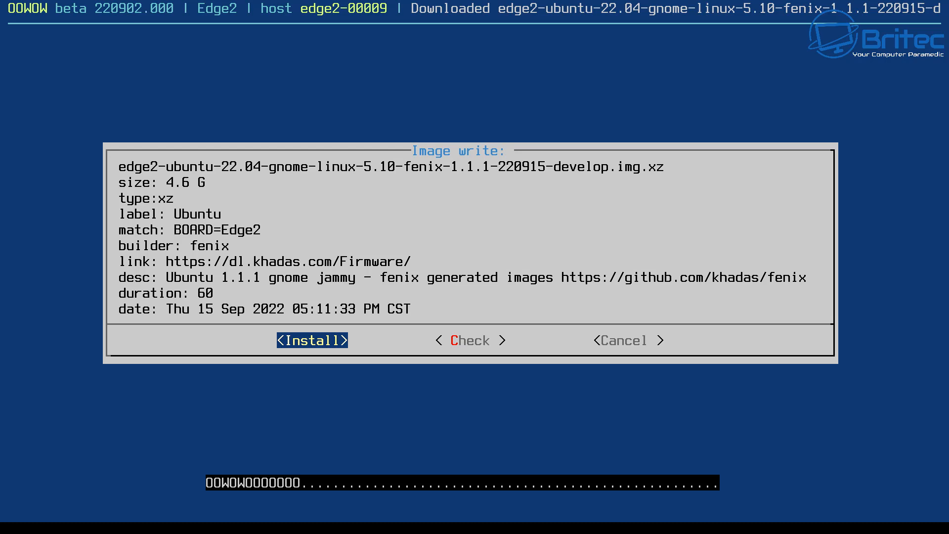
click(312, 340)
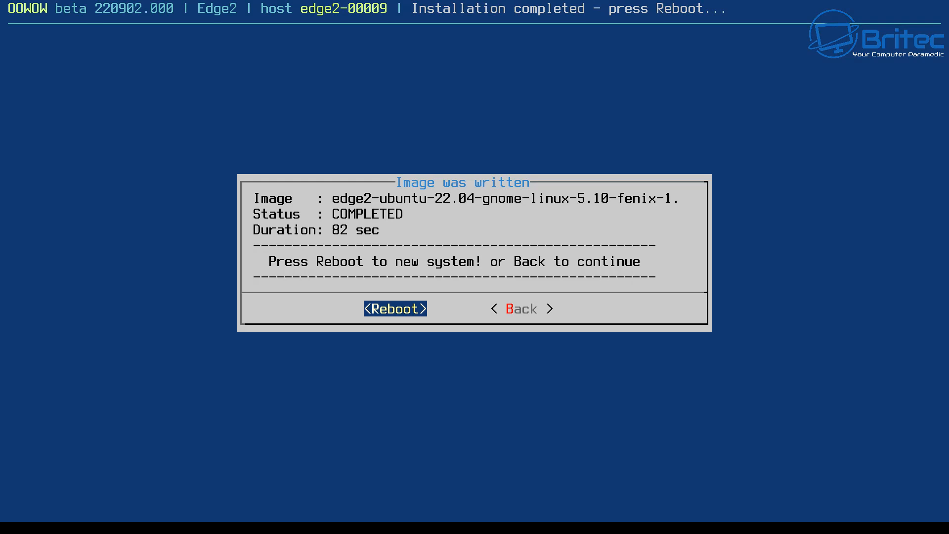
click(395, 309)
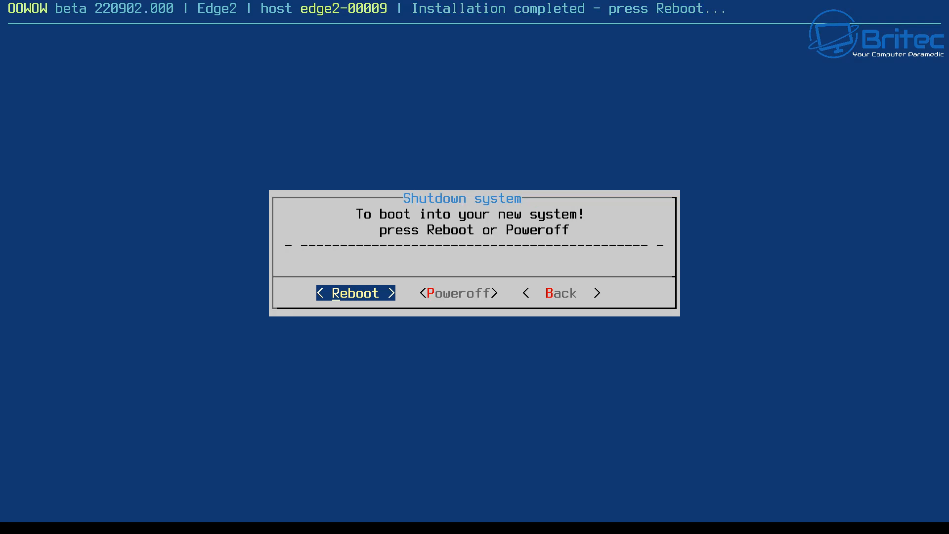
click(356, 292)
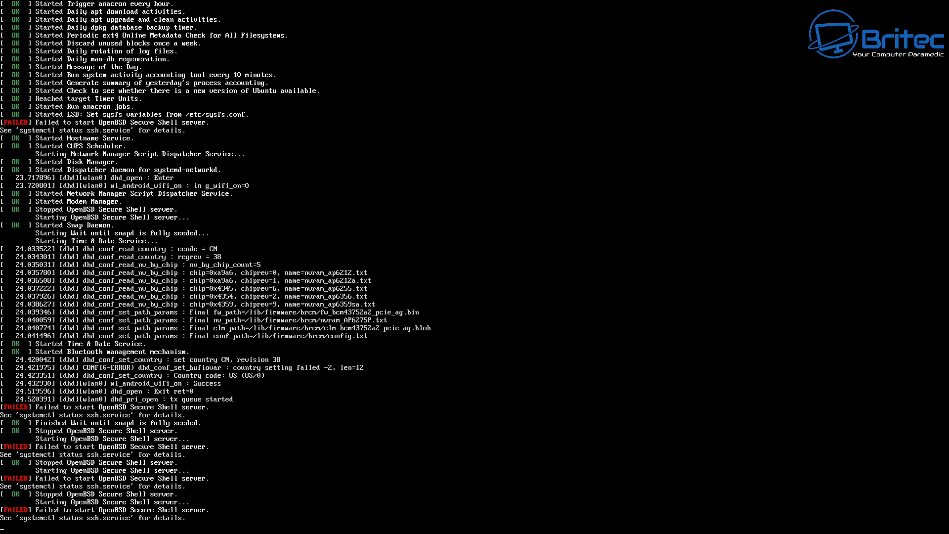
- Select the user account on the login screen and sign in with the password
scroll(down, 3)
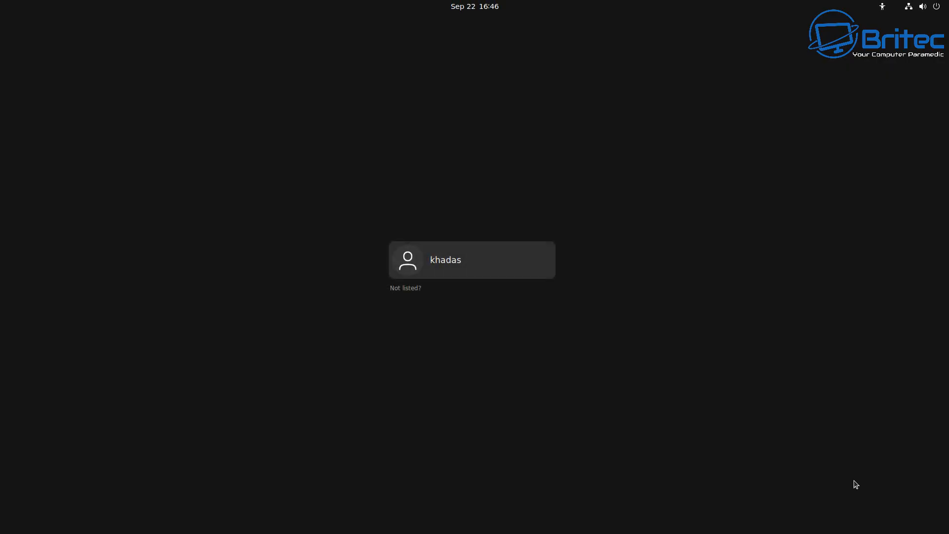
click(472, 259)
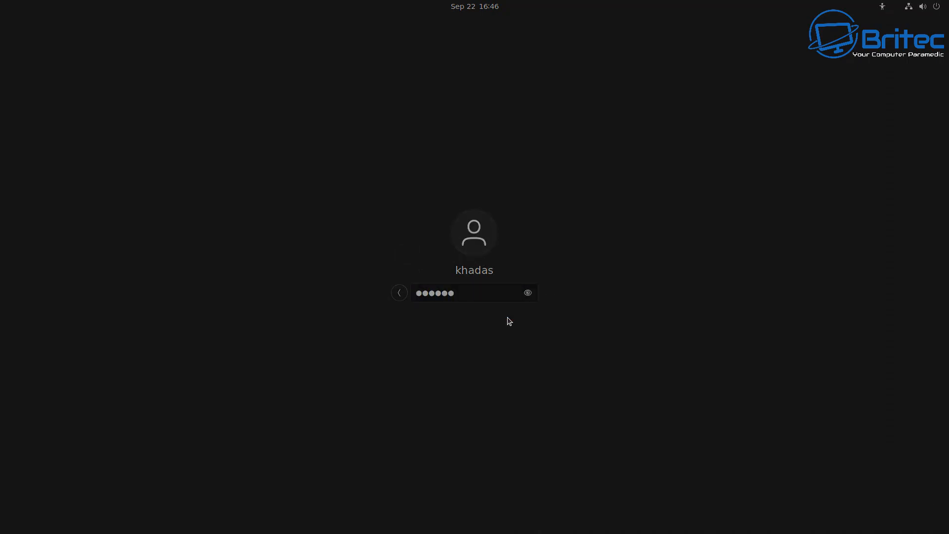
key(Return)
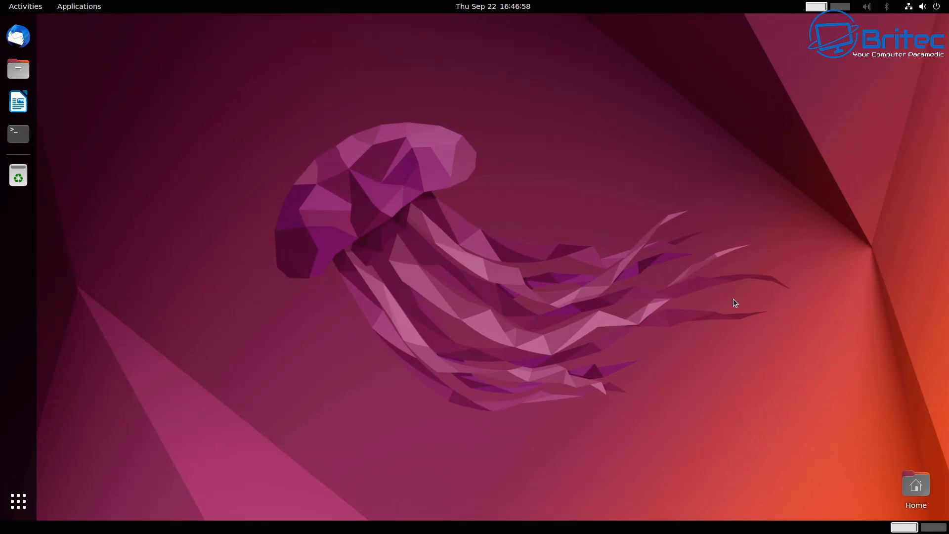
mouse_move(356, 353)
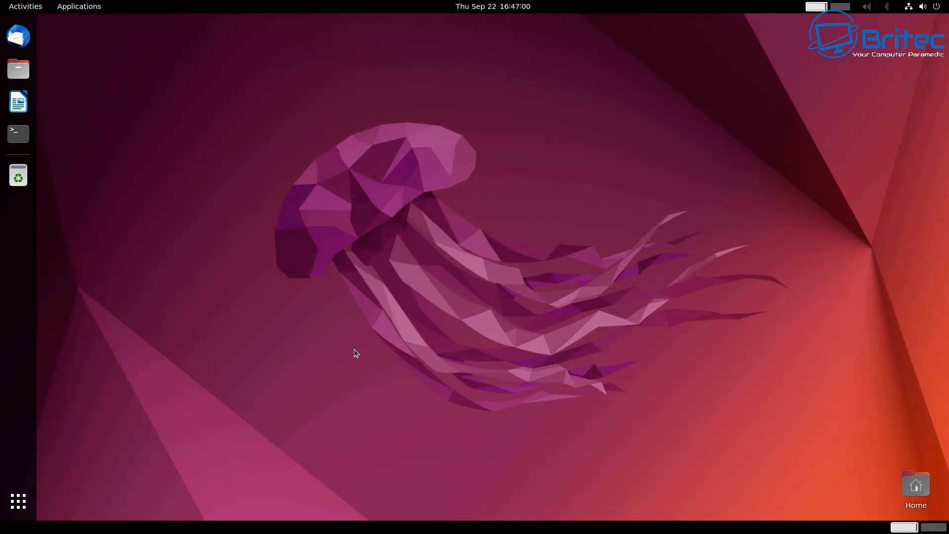
mouse_move(3, 522)
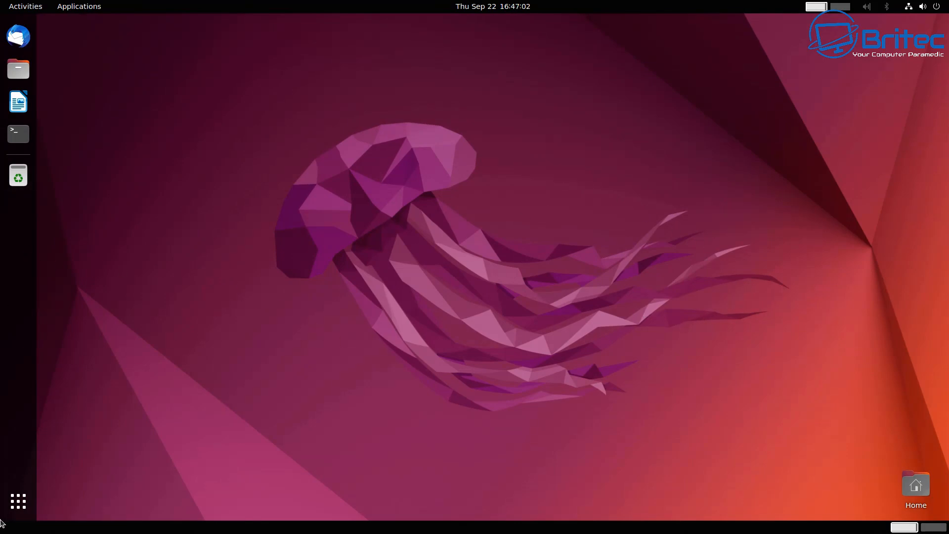
click(18, 501)
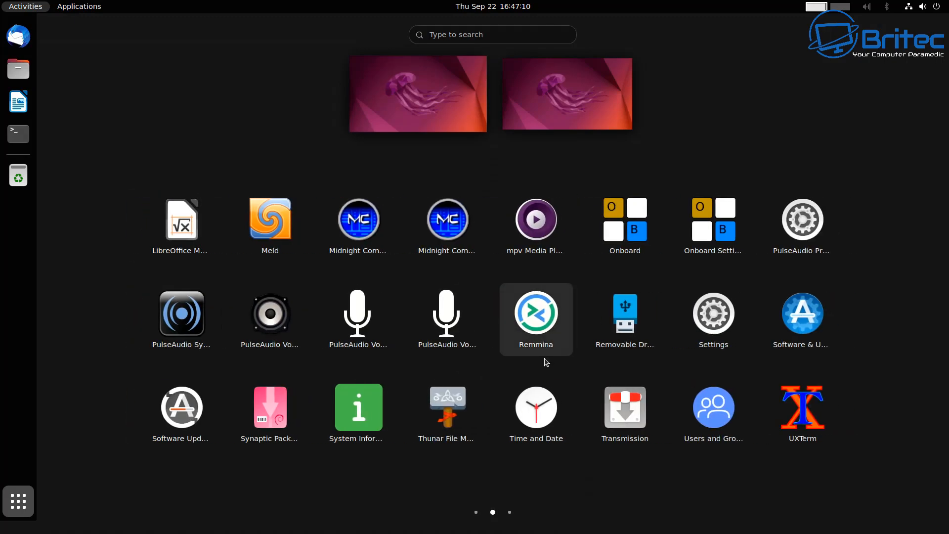
mouse_move(552, 379)
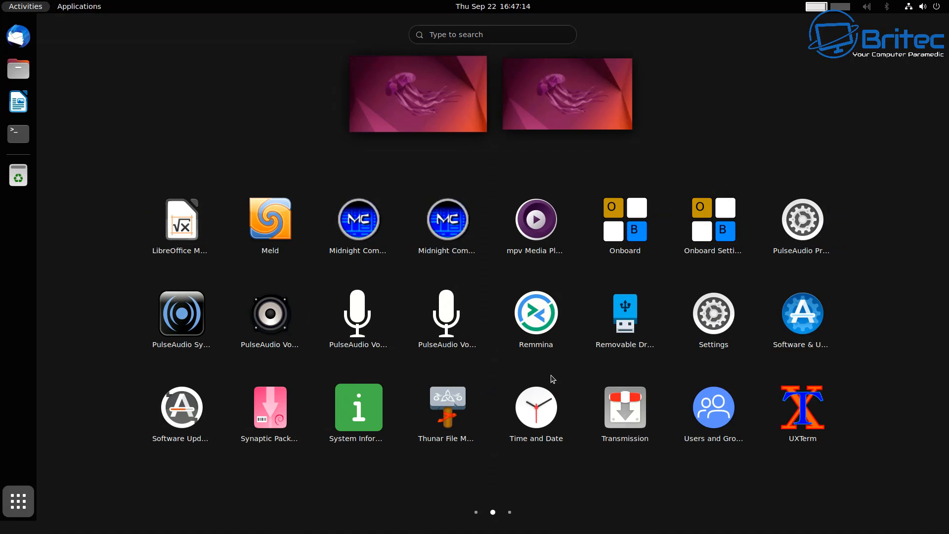
mouse_move(537, 319)
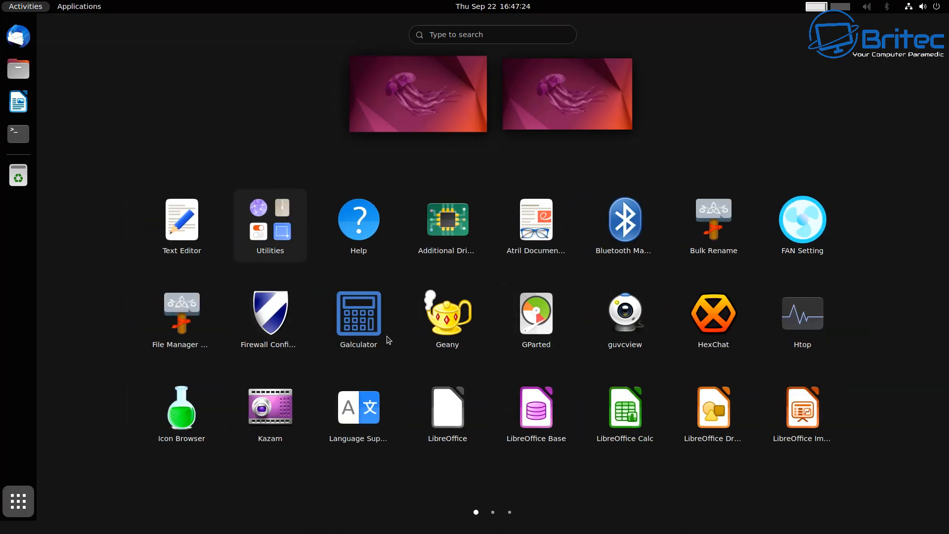
mouse_move(18, 134)
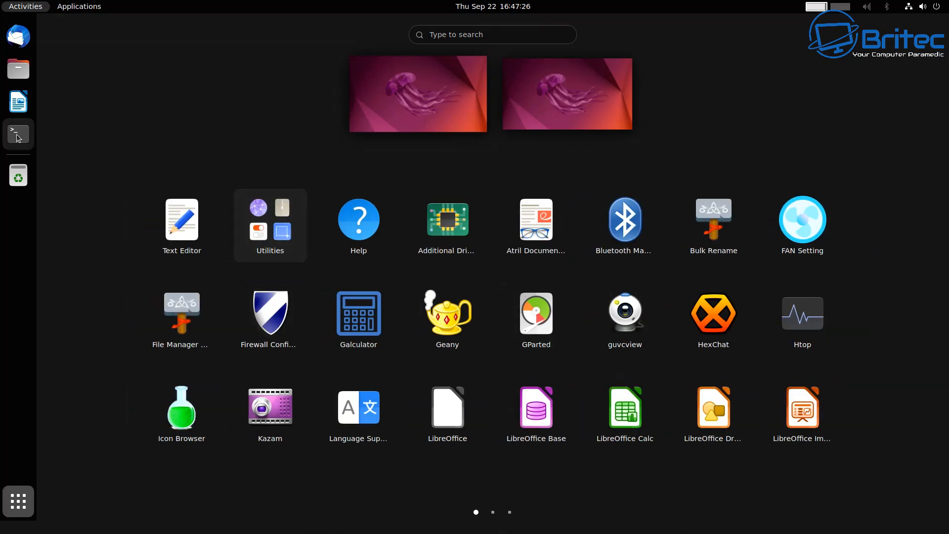
mouse_move(17, 101)
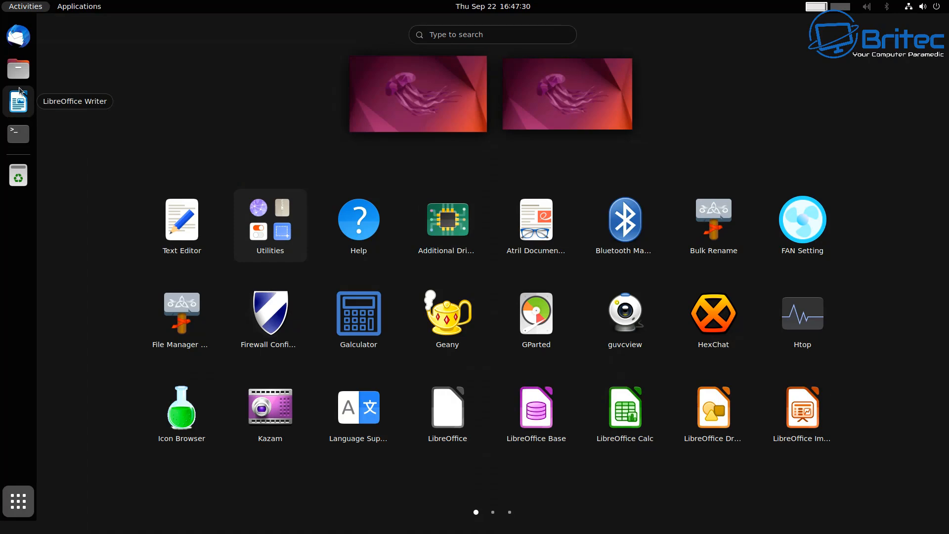
click(18, 101)
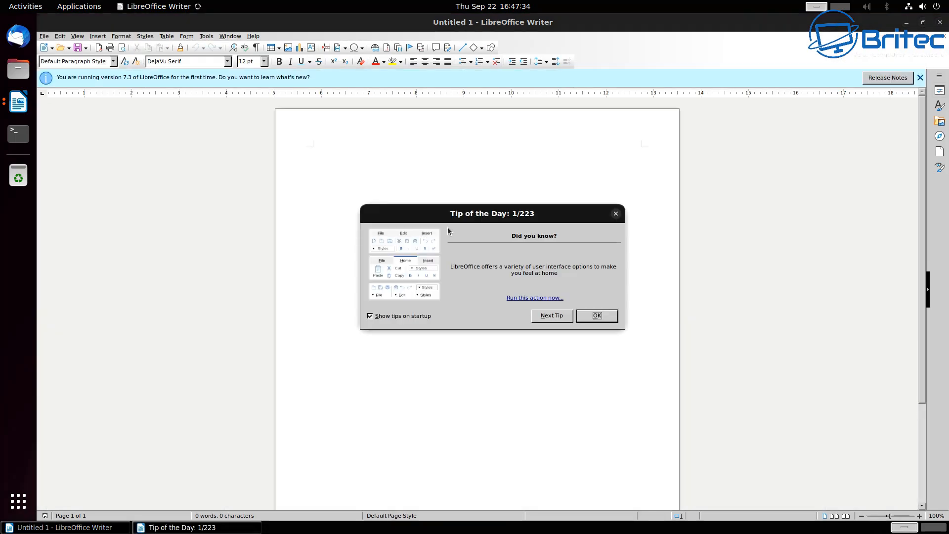
click(596, 315)
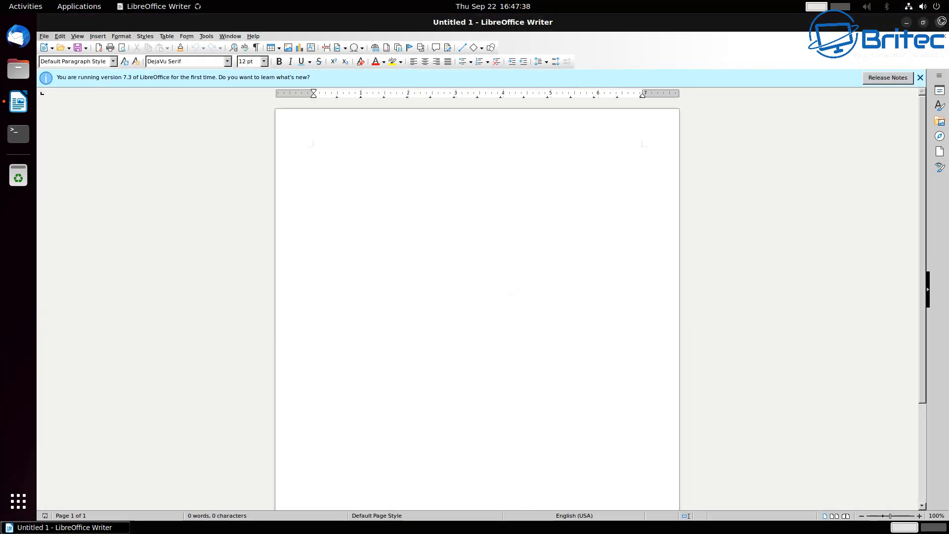
click(907, 23)
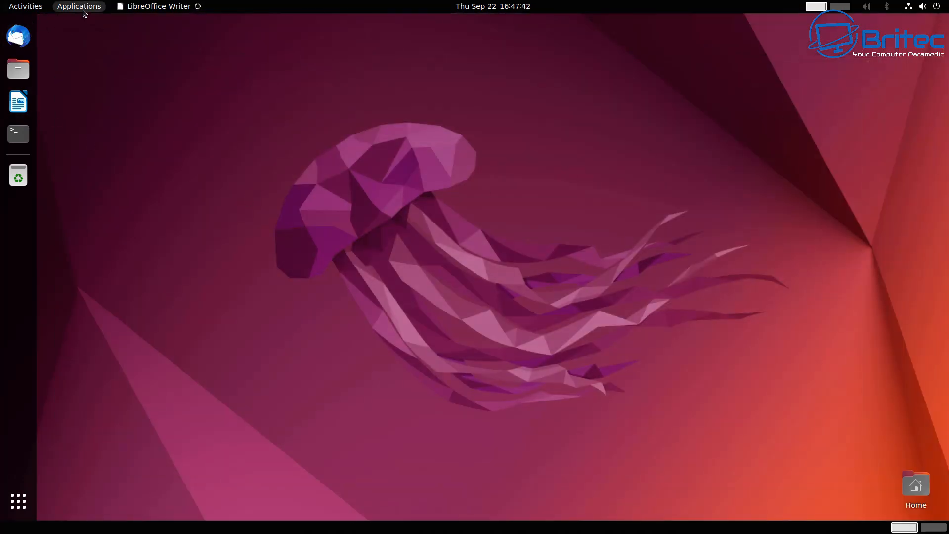
- Launch Synaptic and mark gimp for installation, accepting the extra dependency packages
click(78, 6)
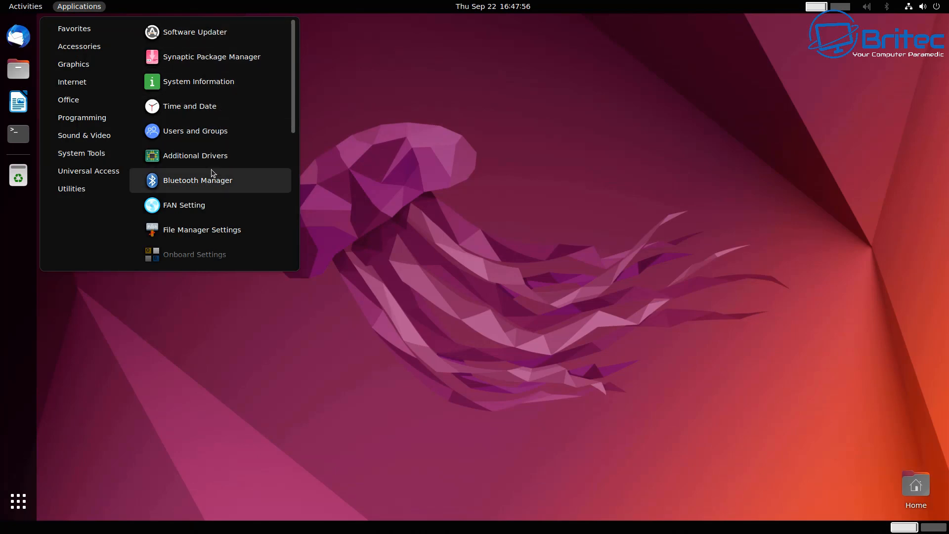
mouse_move(81, 153)
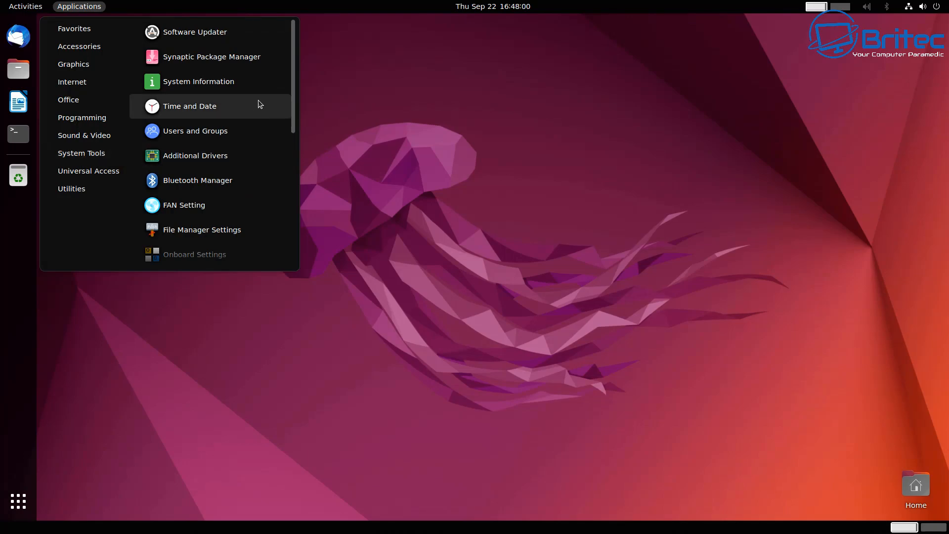
click(211, 56)
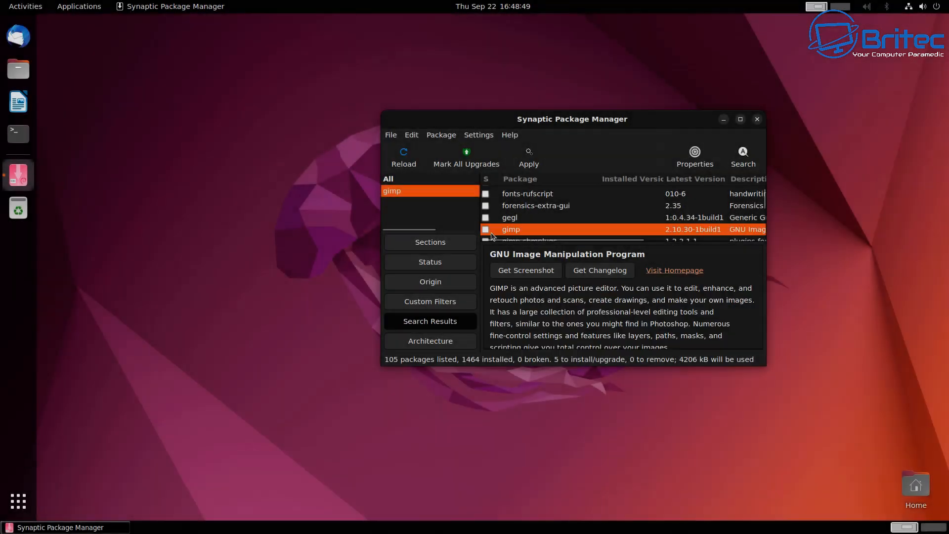
right_click(510, 229)
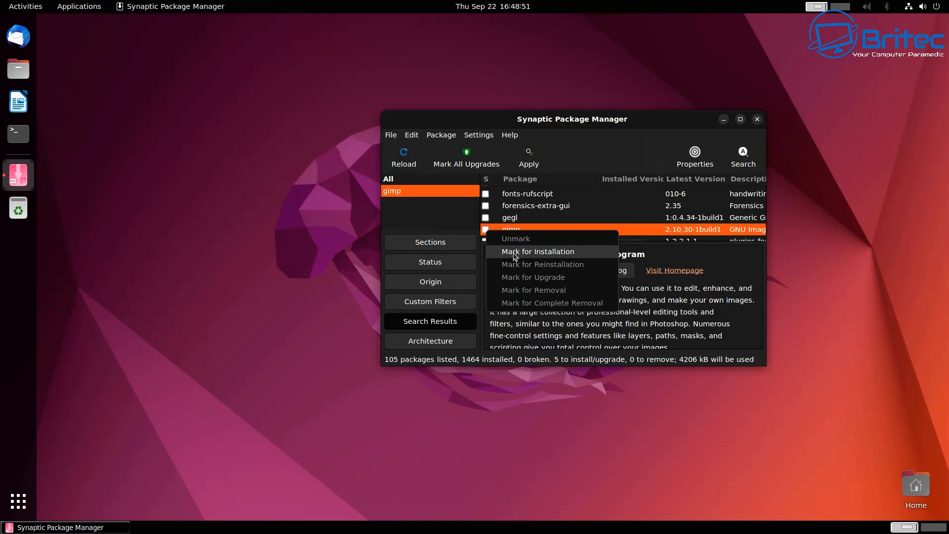
click(537, 251)
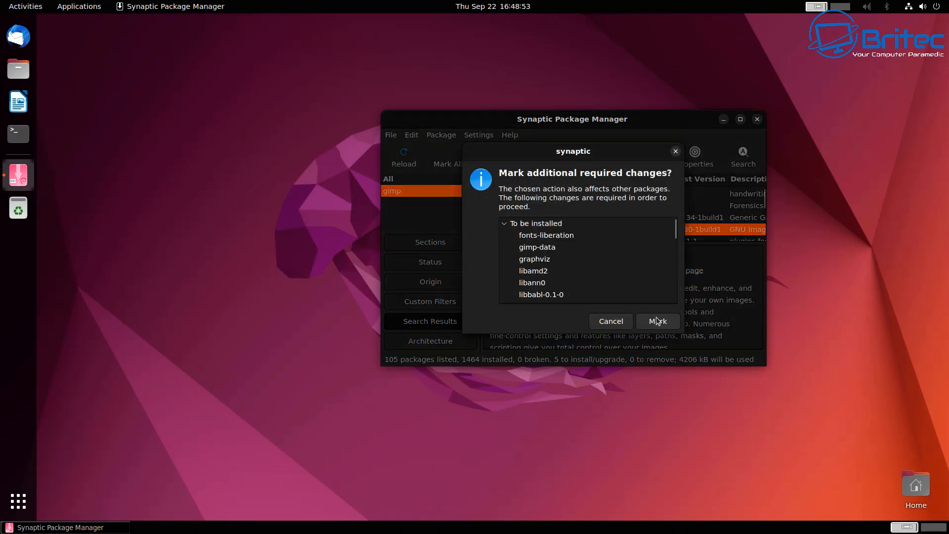
click(658, 321)
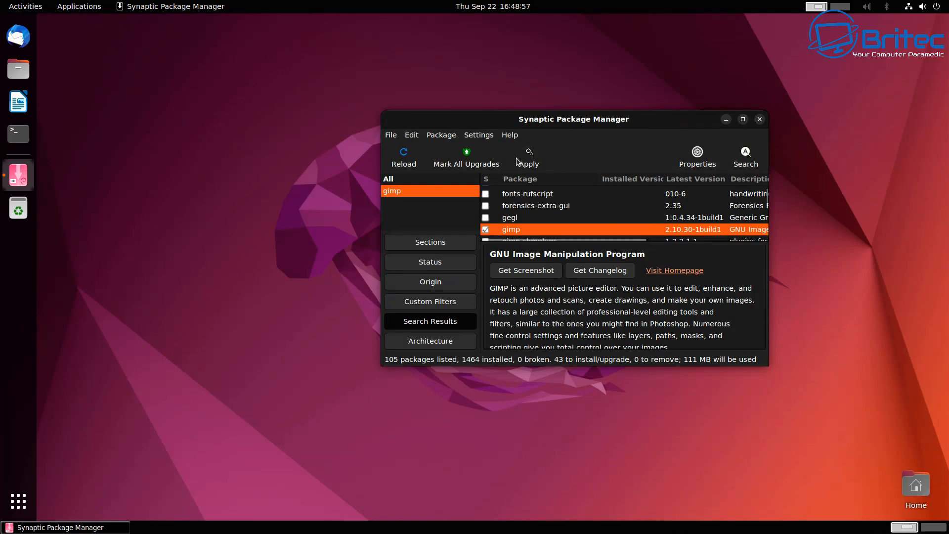
- Apply the changes with 'Download package files only' left unticked, installing 43 packages
click(528, 156)
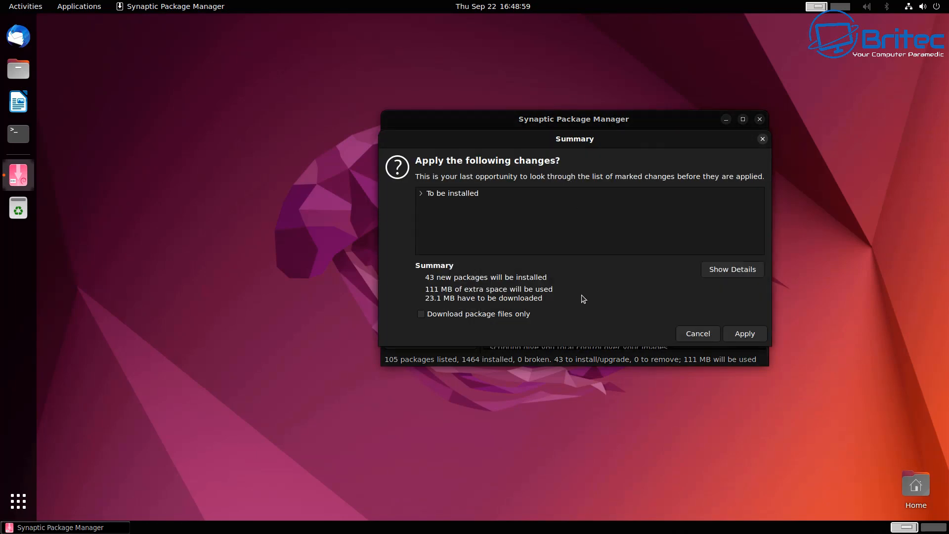
mouse_move(745, 334)
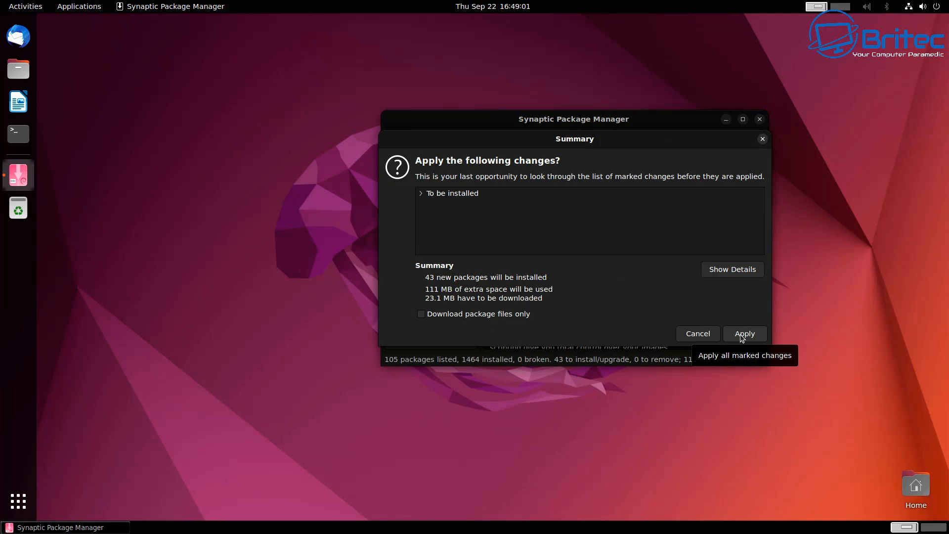
click(422, 313)
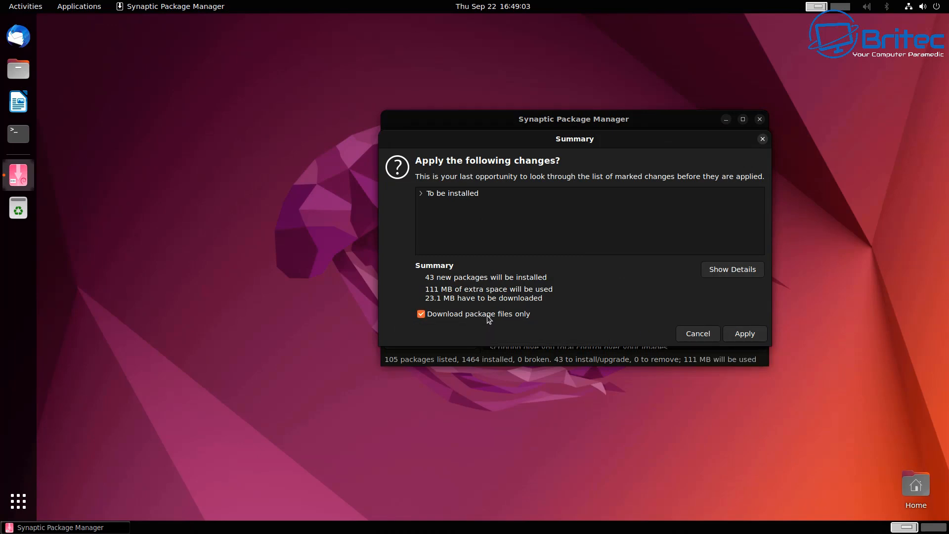
click(421, 314)
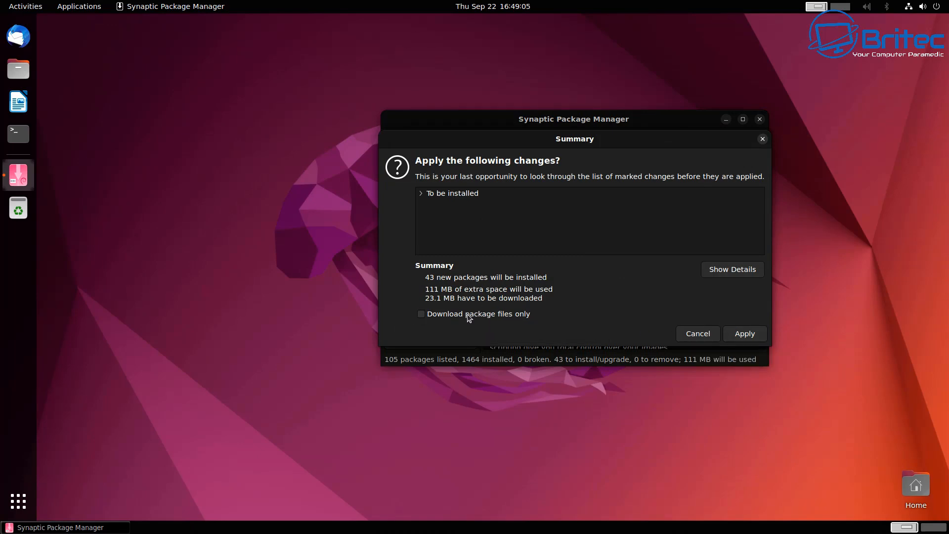
click(421, 313)
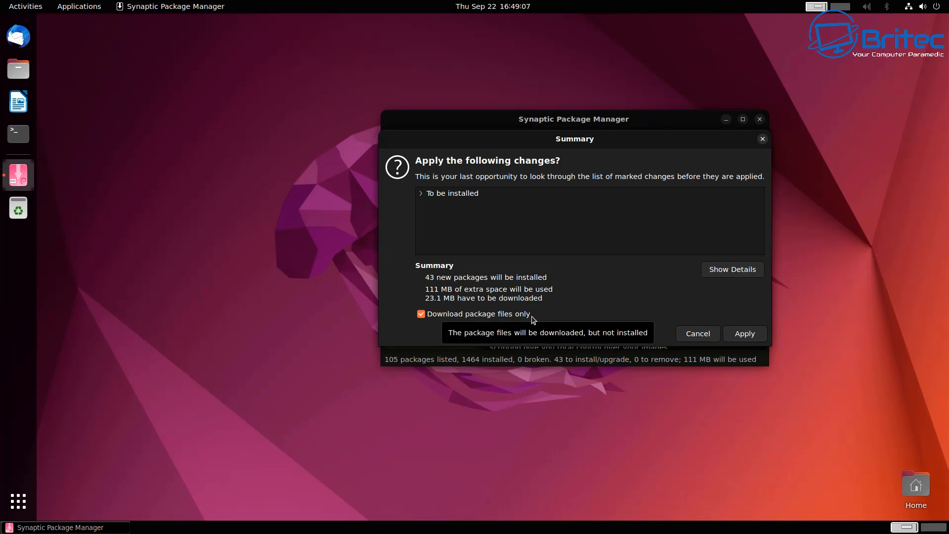
click(421, 314)
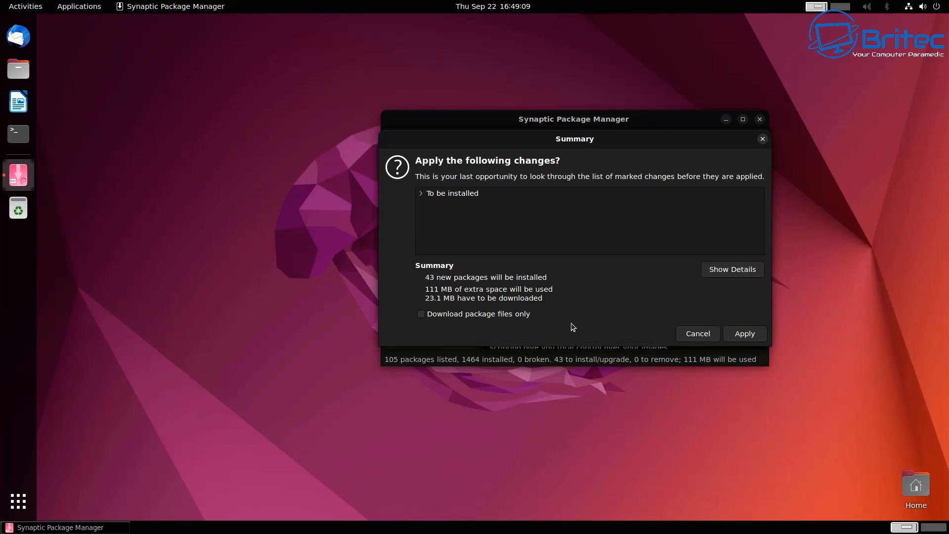
click(745, 334)
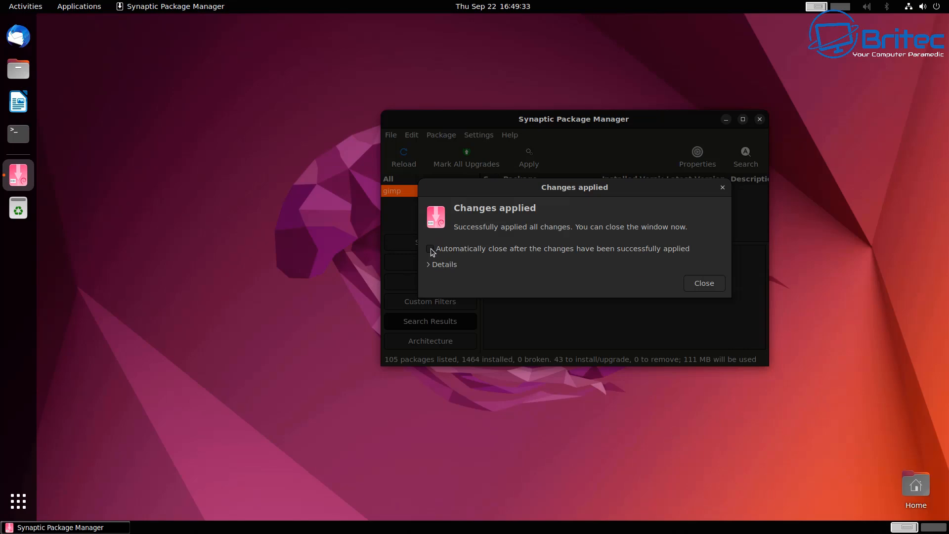
- Close the Changes applied notice after the GIMP install
click(704, 283)
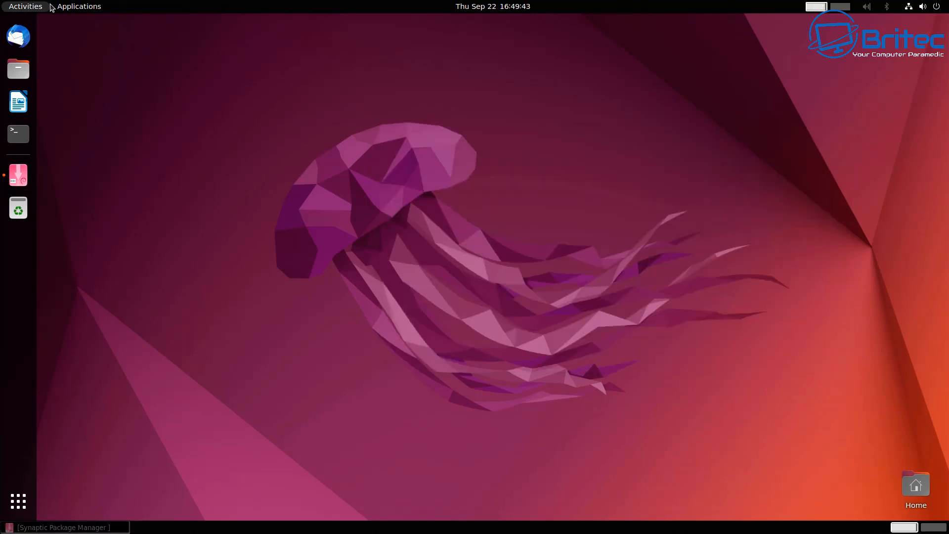
- Launch GNU Image Manipulation Program from Applications > Graphics and reposition its window
click(78, 6)
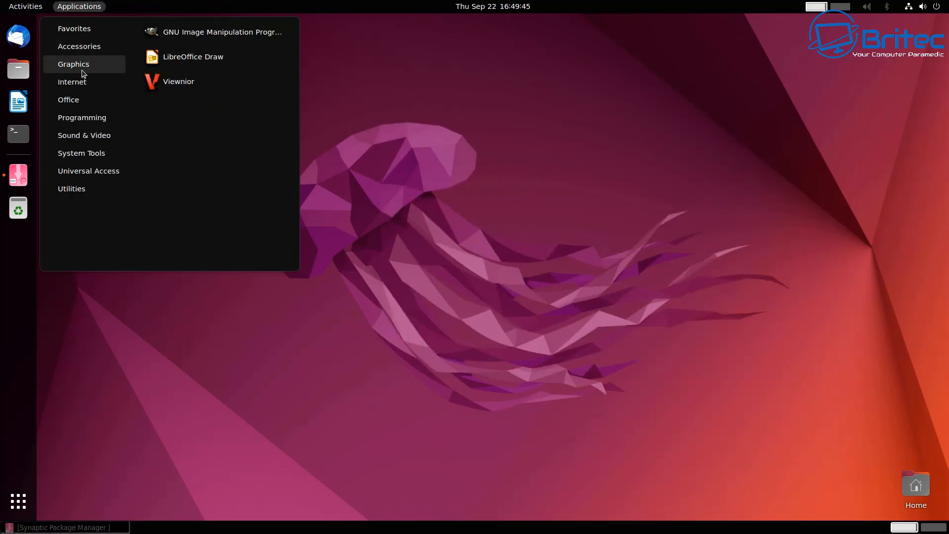
click(222, 31)
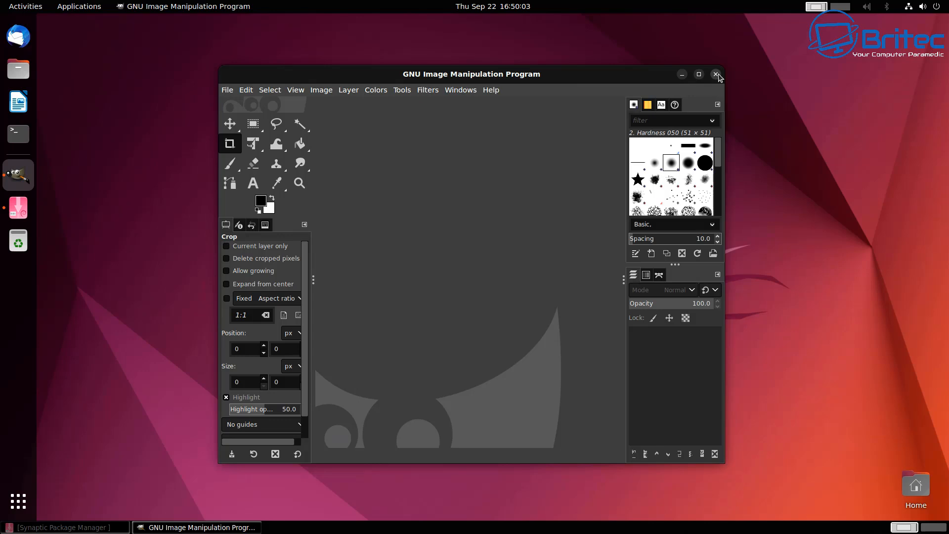
drag(471, 73, 477, 77)
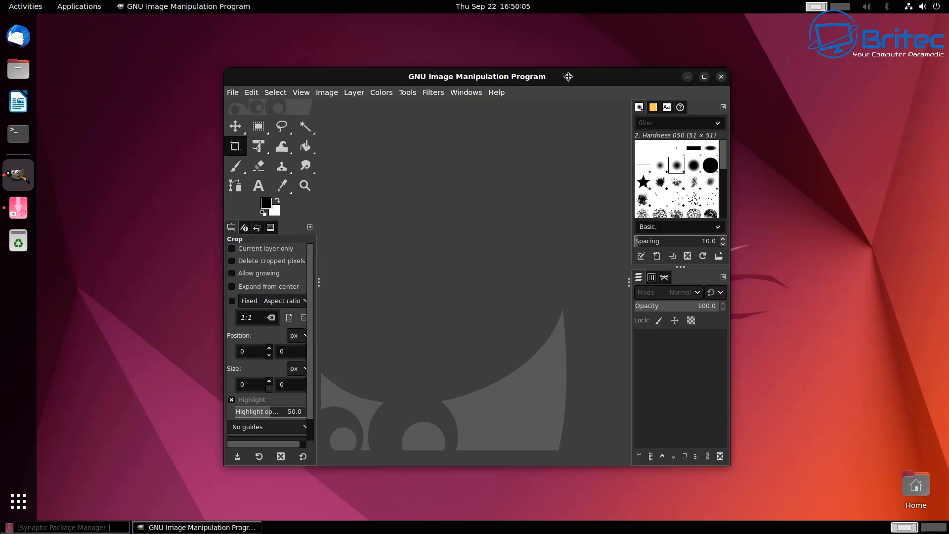
click(720, 76)
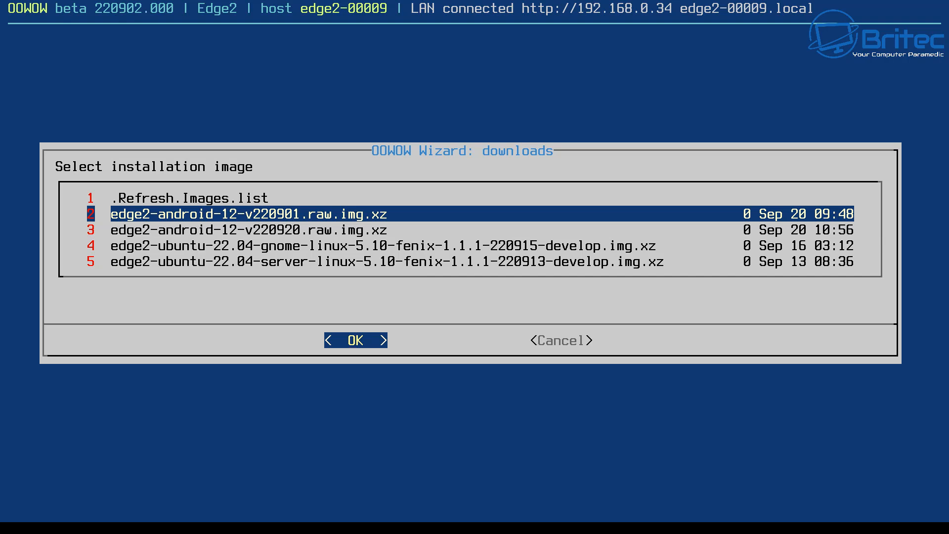
- Select edge2-android-12-v220920.raw.img.xz and download it to flash Android 12
key(Down)
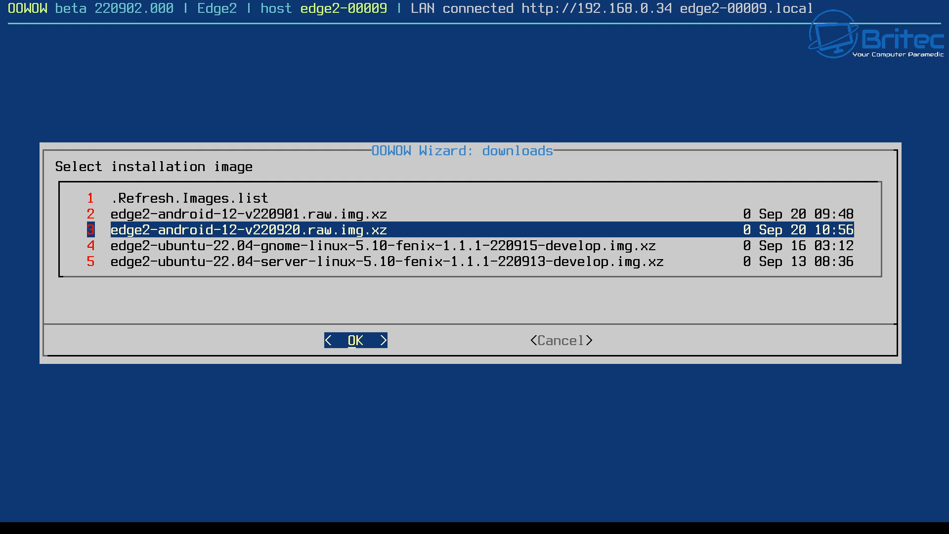
click(356, 339)
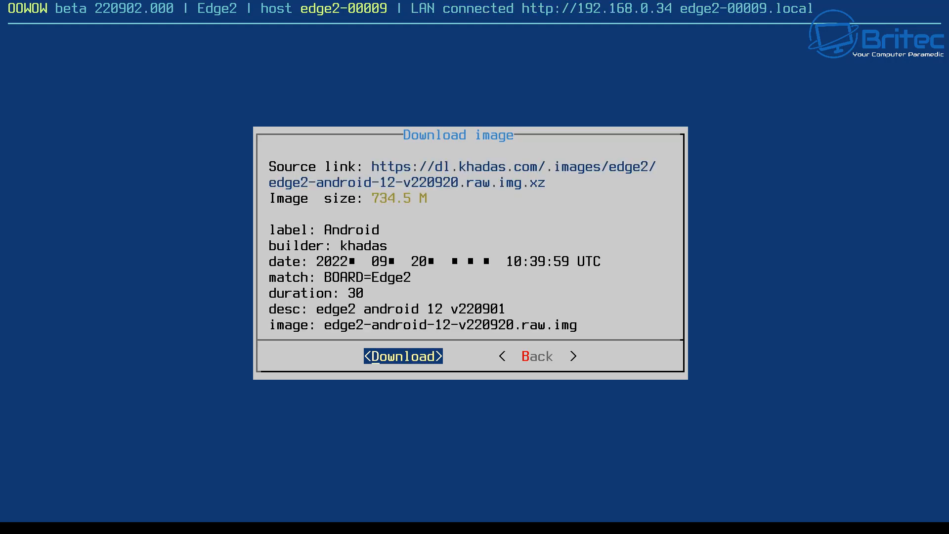
click(403, 356)
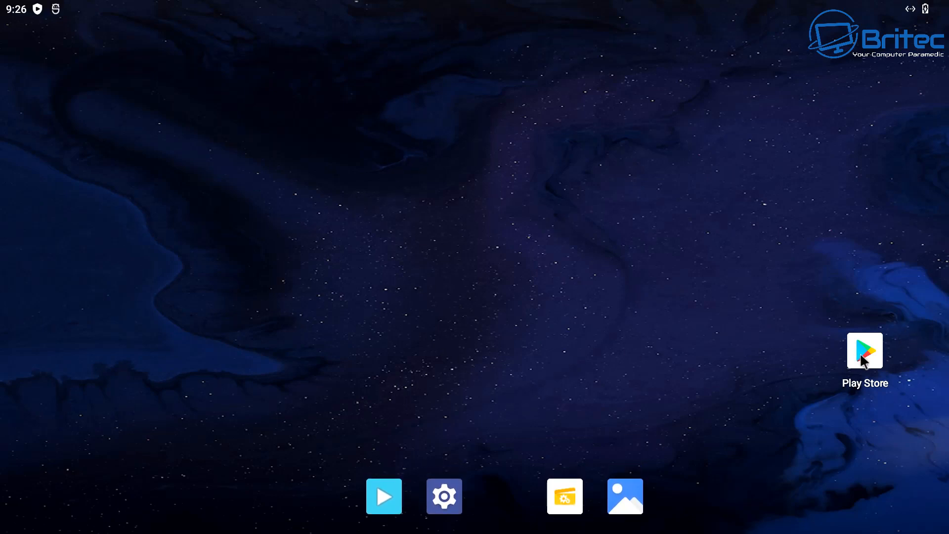
- Open the Play Store from the Android home screen
click(864, 350)
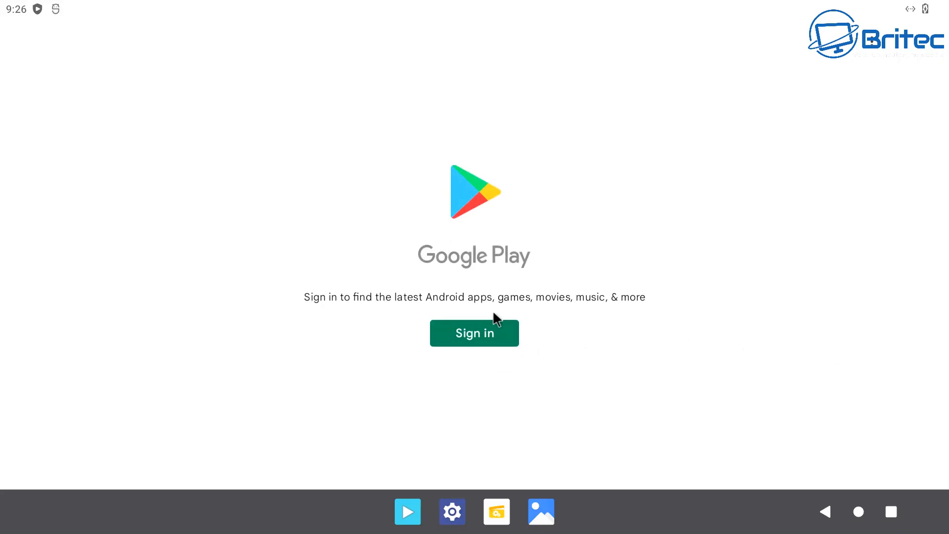
mouse_move(613, 470)
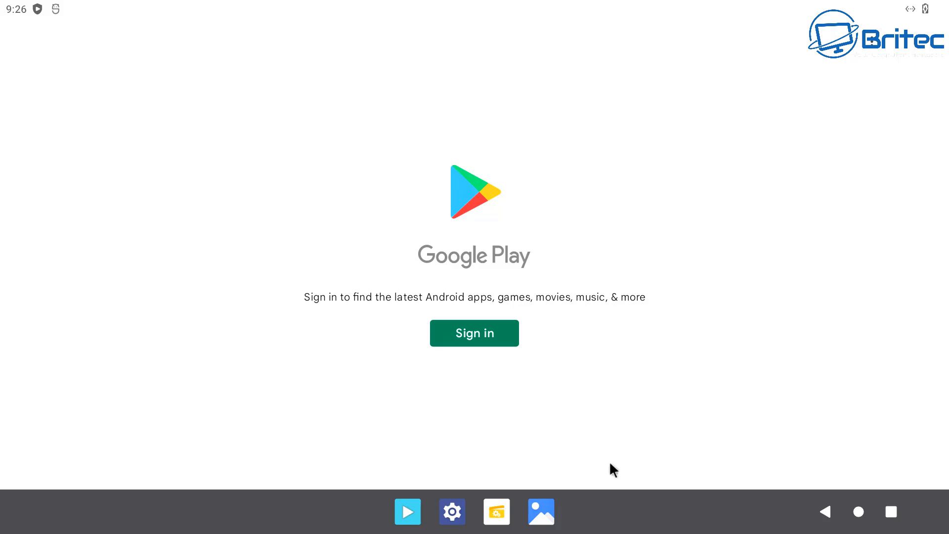
mouse_move(801, 121)
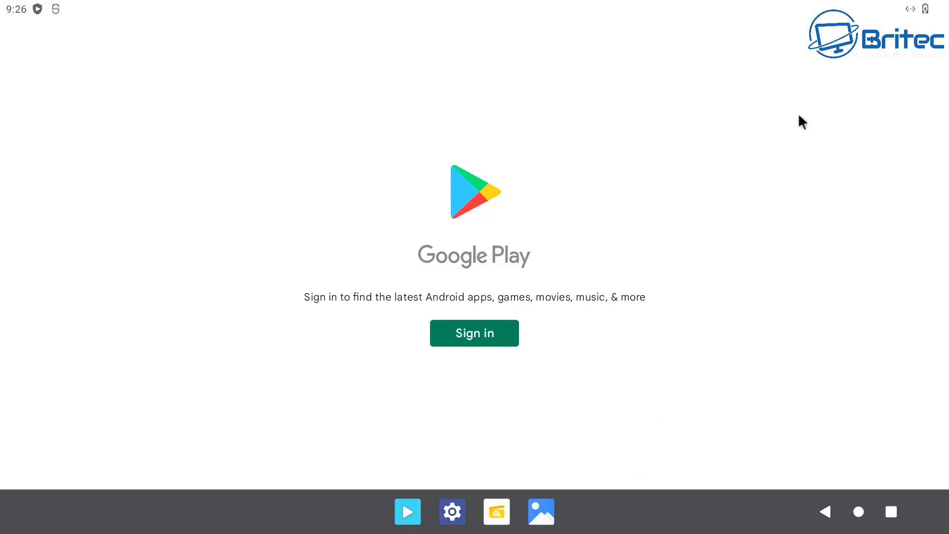
mouse_move(726, 321)
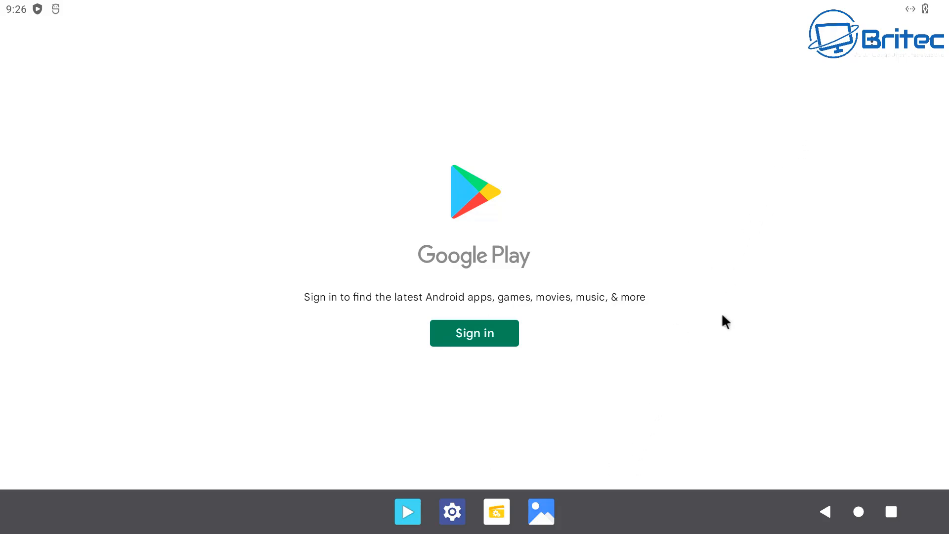
mouse_move(269, 321)
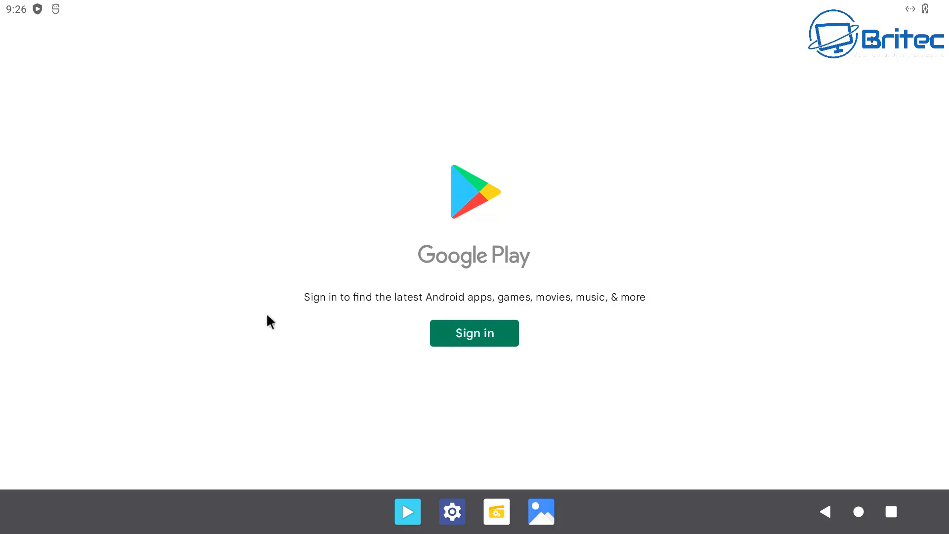
- Launch Settings from the taskbar, scroll to the bottom, and open About tablet for Edge2
click(452, 511)
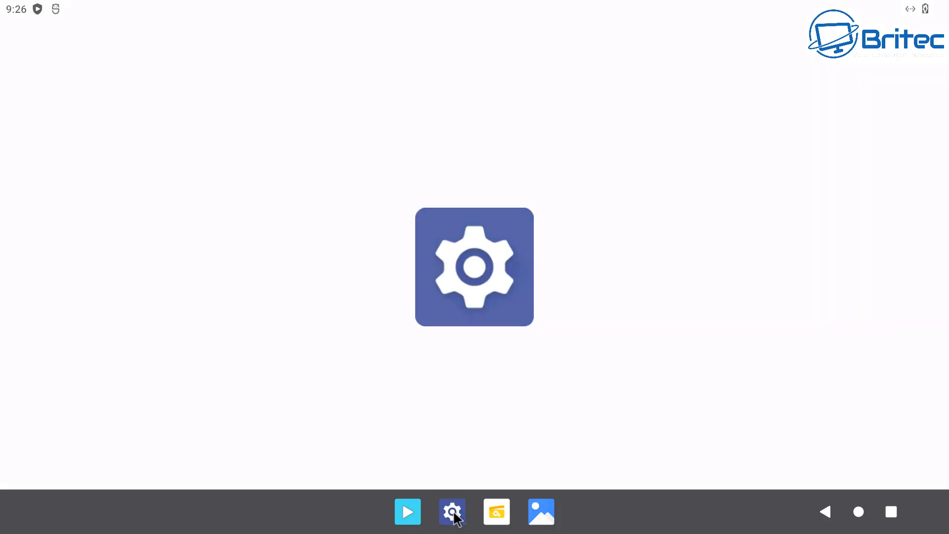
click(451, 511)
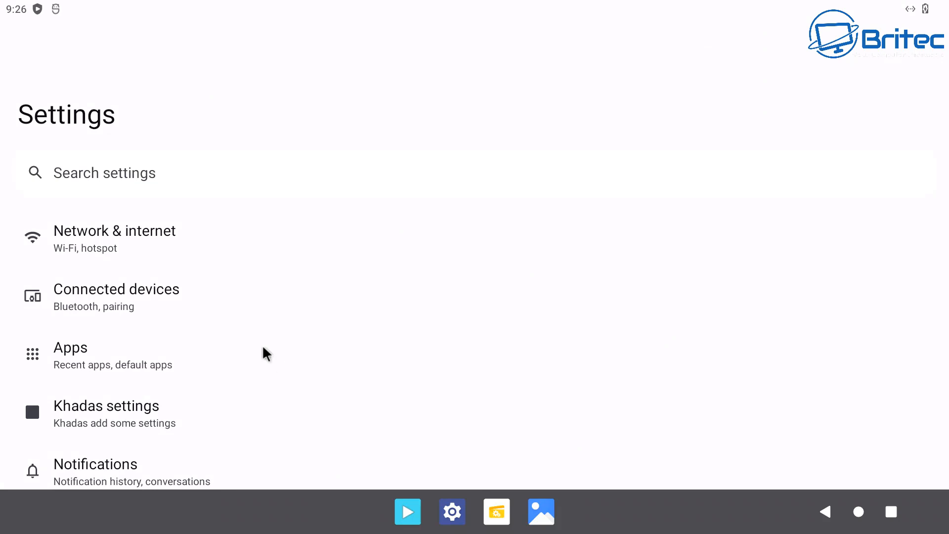
scroll(down, 3)
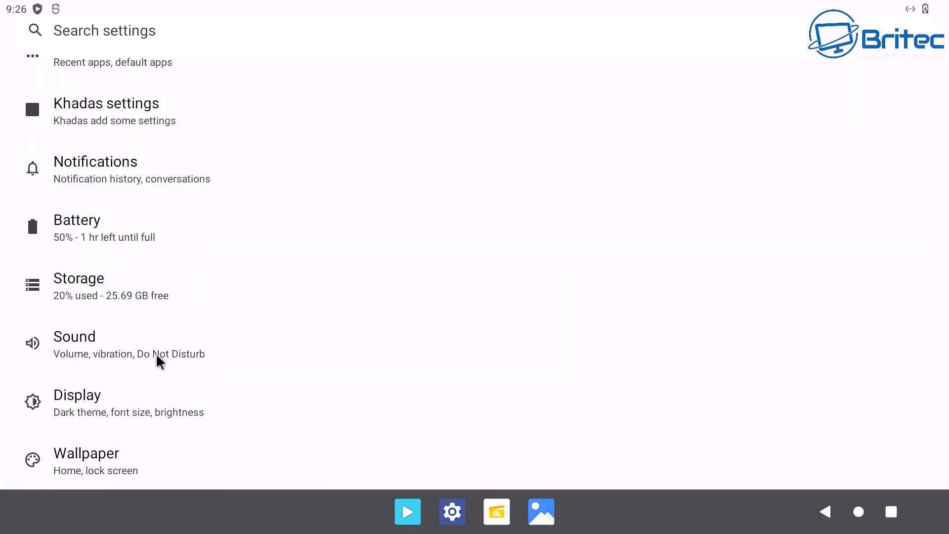
scroll(down, 3)
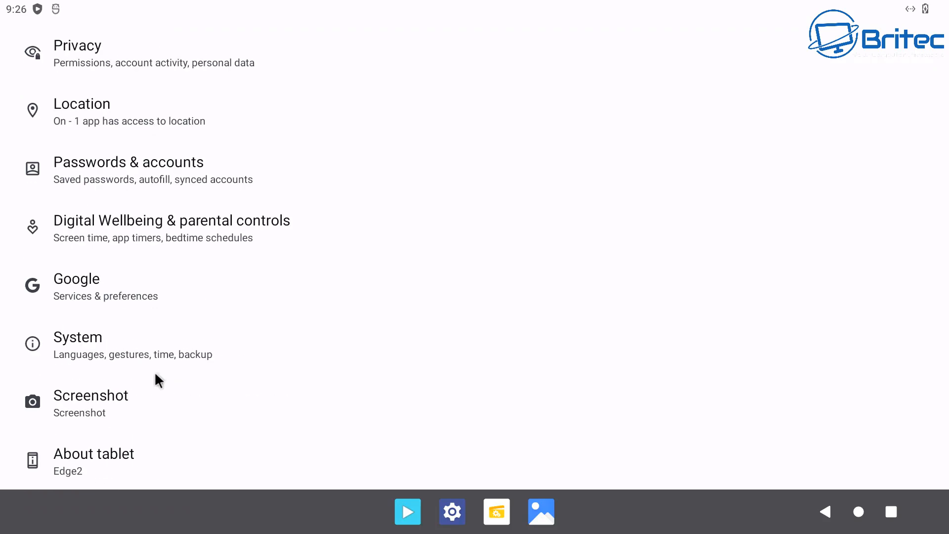
mouse_move(108, 442)
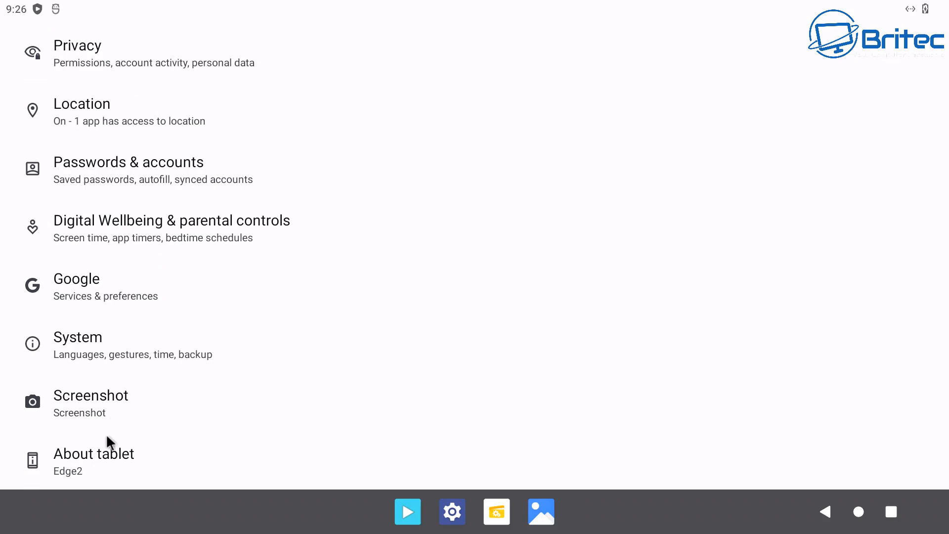
click(94, 454)
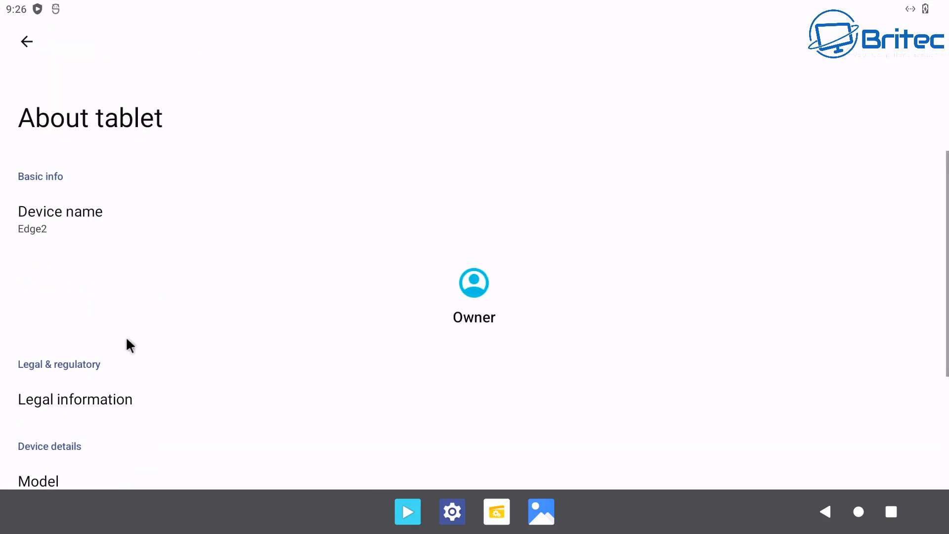